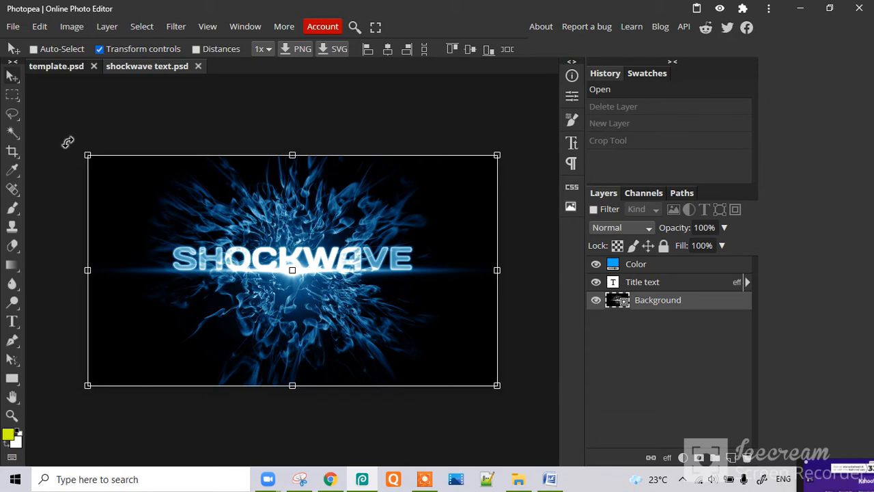
{"action": "mouse_move", "coordinate": [12, 150]}
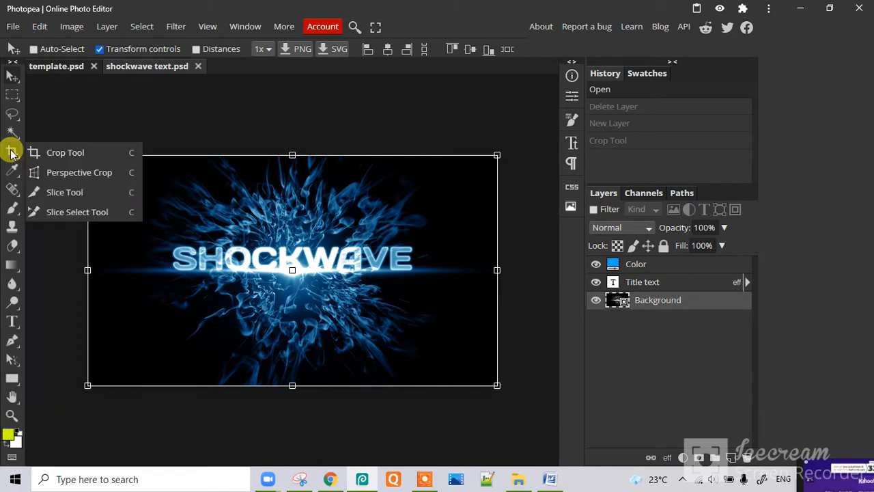
Activate the Crop tool so the crop frame spans the full 1920 × 1080 SHOCKWAVE canvas.
{"action": "left_click", "coordinate": [65, 153]}
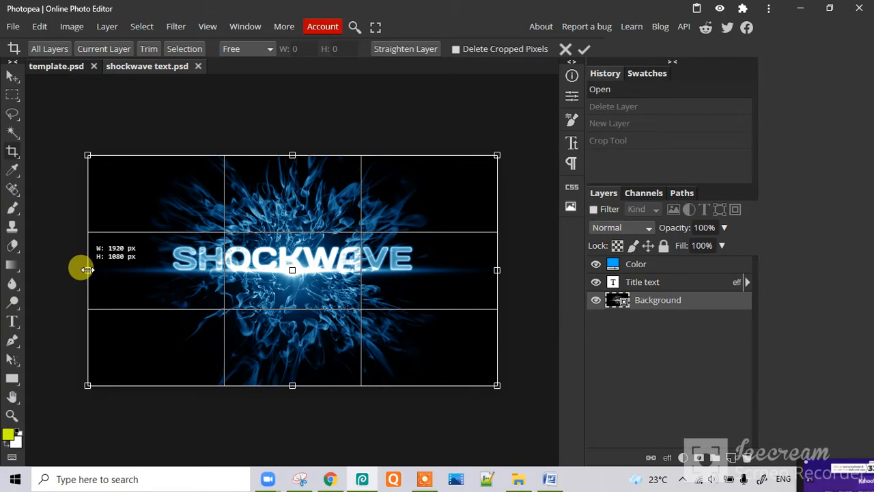
Pull all four crop edges in tight around the SHOCKWAVE title and commit the crop.
{"action": "left_click_drag", "start_coordinate": [87, 270], "coordinate": [147, 288]}
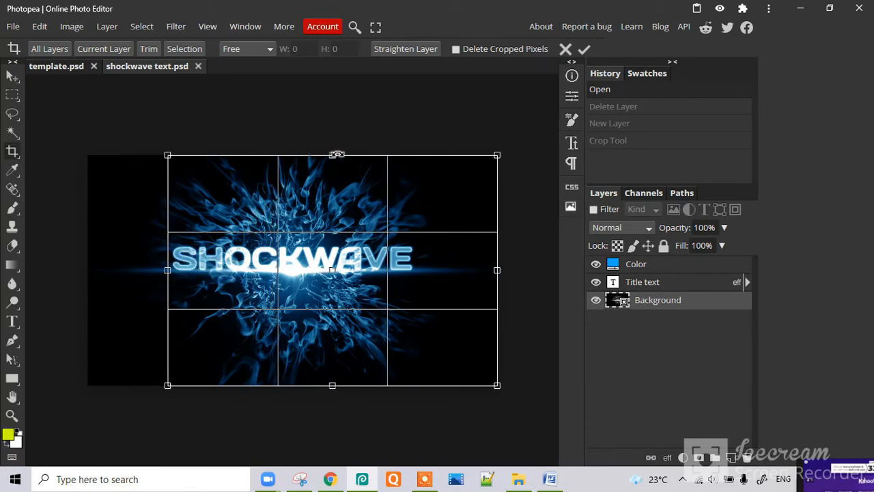
{"action": "left_click_drag", "start_coordinate": [333, 153], "coordinate": [333, 235]}
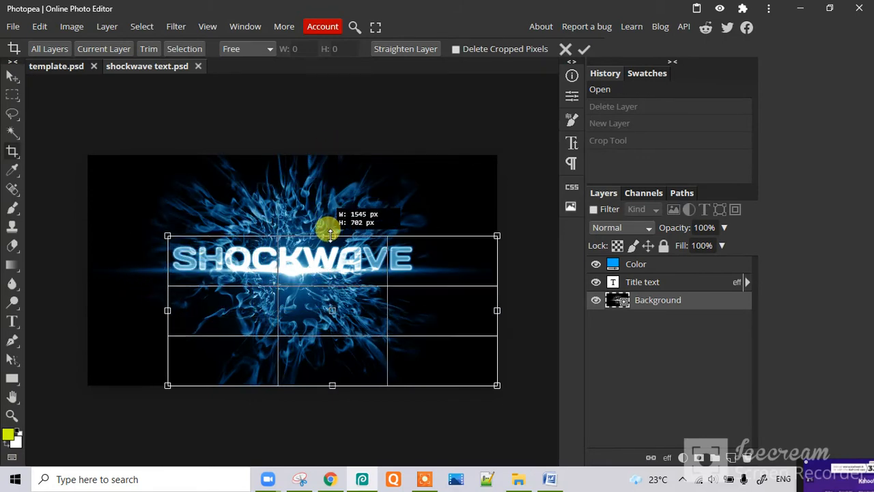
{"action": "left_click_drag", "start_coordinate": [498, 311], "coordinate": [424, 300]}
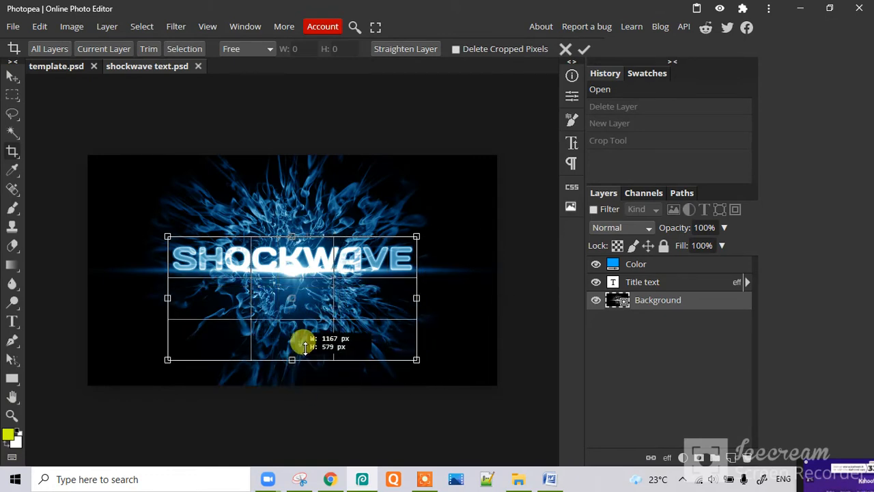
{"action": "left_click_drag", "start_coordinate": [292, 357], "coordinate": [292, 280]}
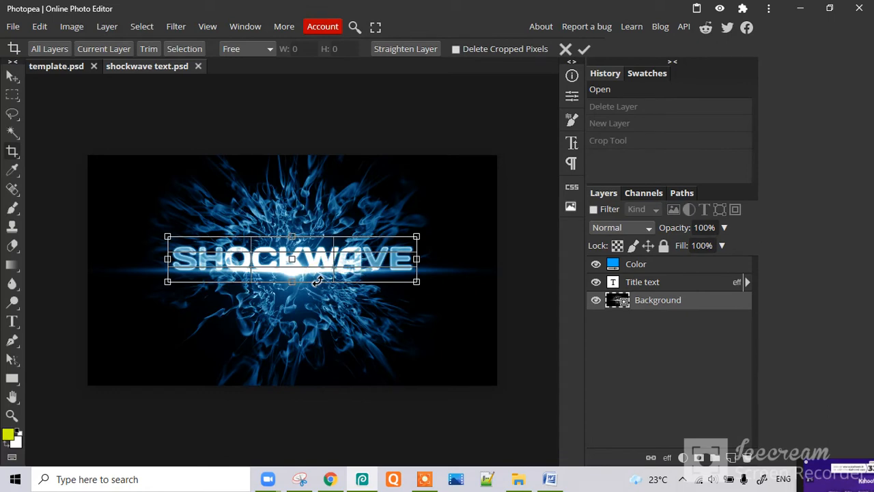
{"action": "left_click", "coordinate": [584, 49]}
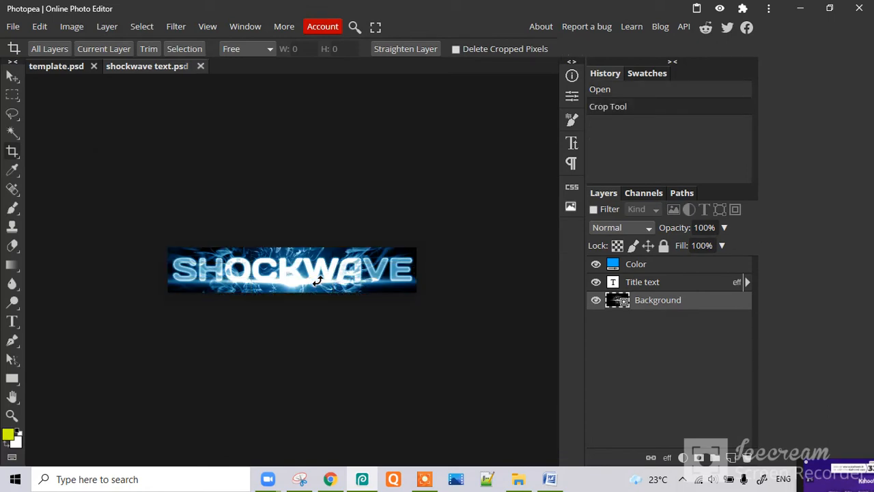